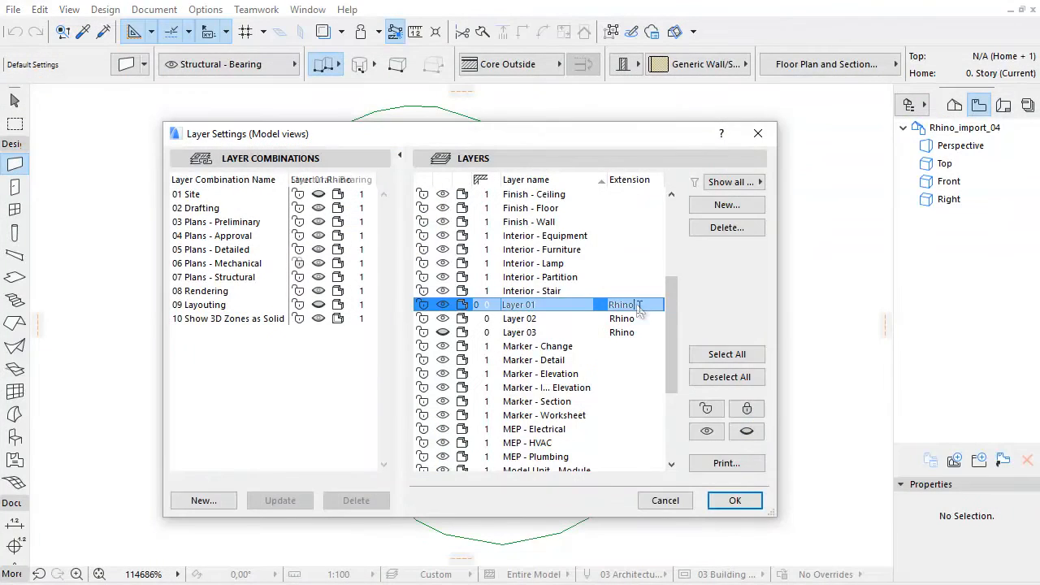
- Close Layer Settings after reviewing the imported Rhino layers
left_click(520, 316)
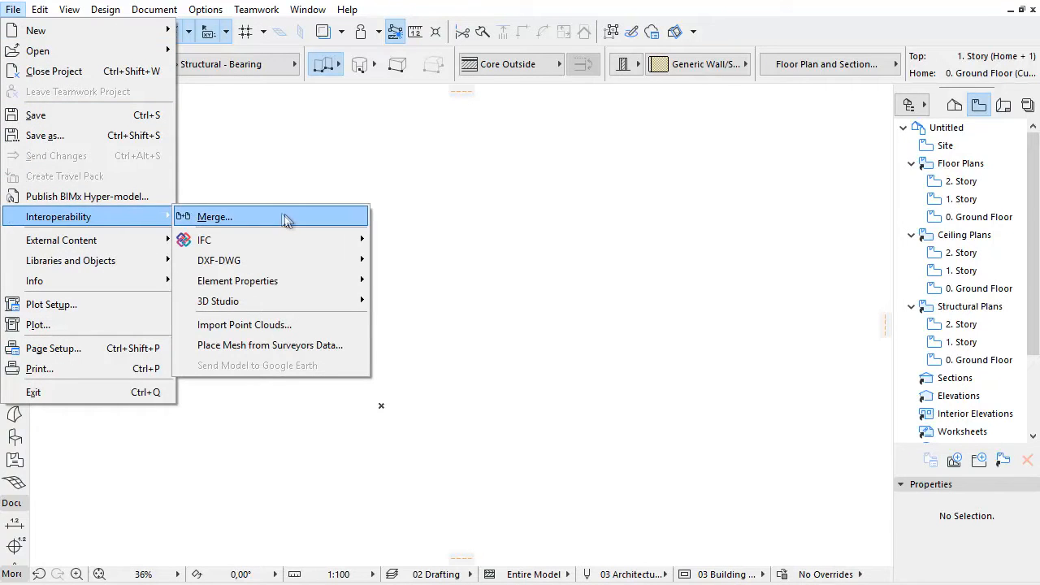
- Merge Rhino_import_04.3dm into the project, bringing up its Rhino merge options
left_click(214, 216)
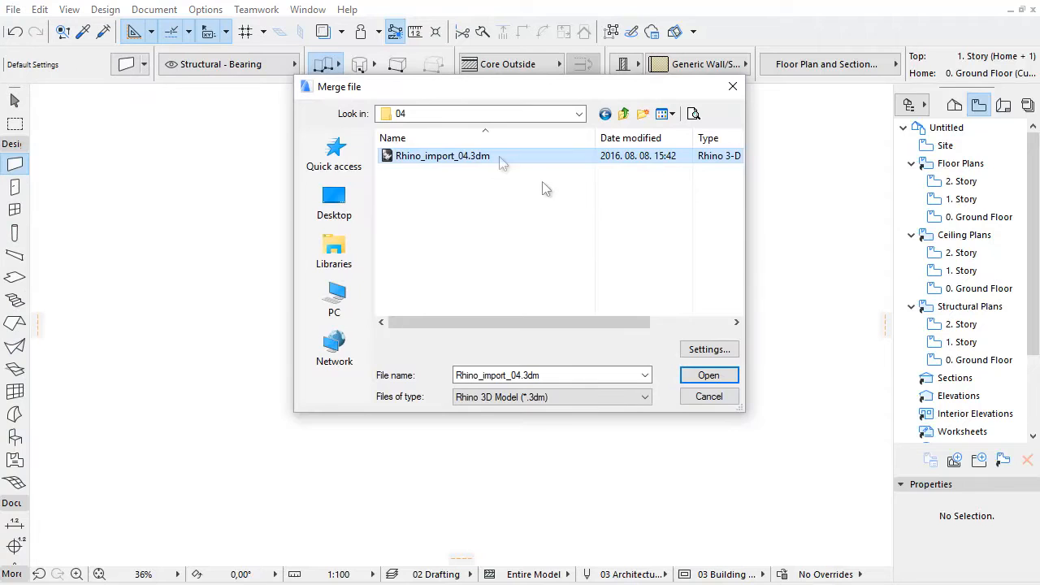
left_click(709, 374)
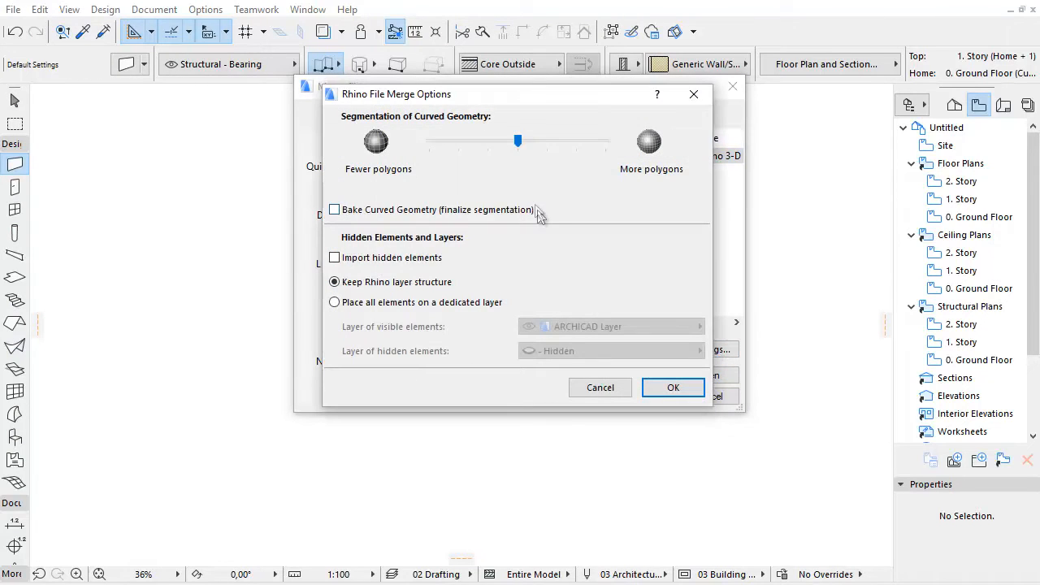
mouse_move(542, 277)
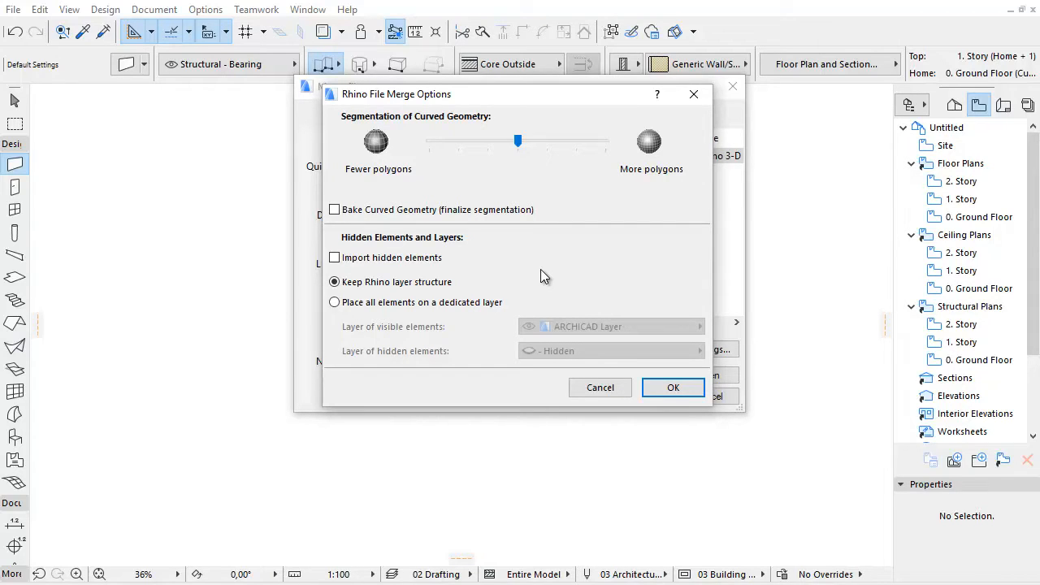
- In Rhino, select the box in the top view and hide it via Edit > Visibility
left_click(672, 387)
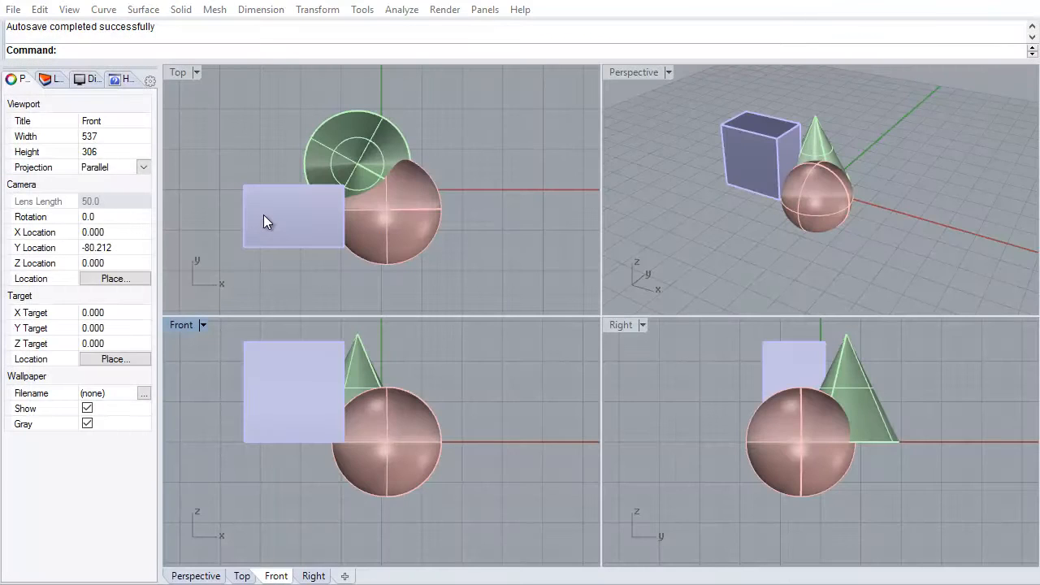
left_click(292, 216)
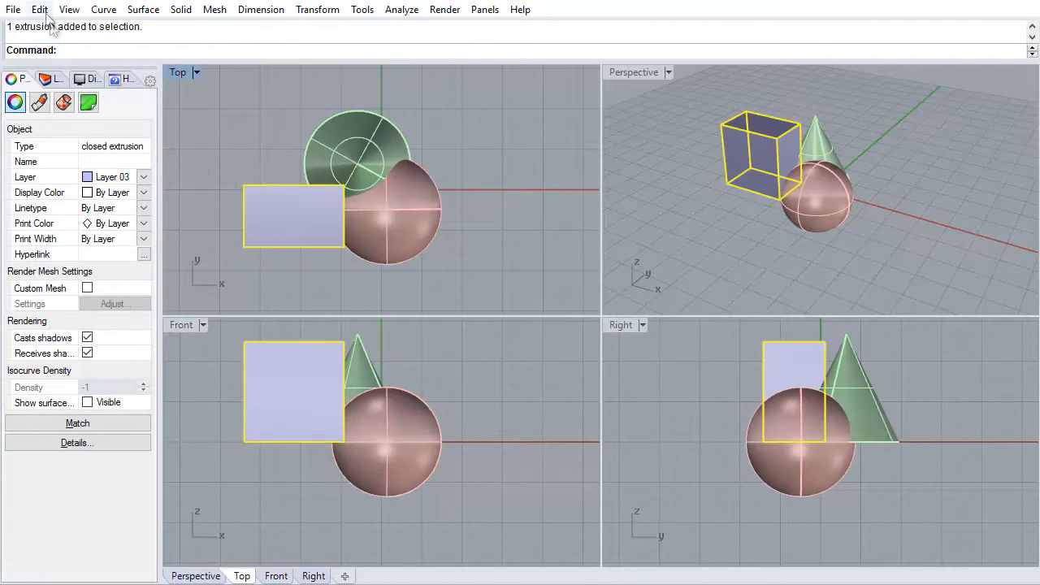
left_click(39, 10)
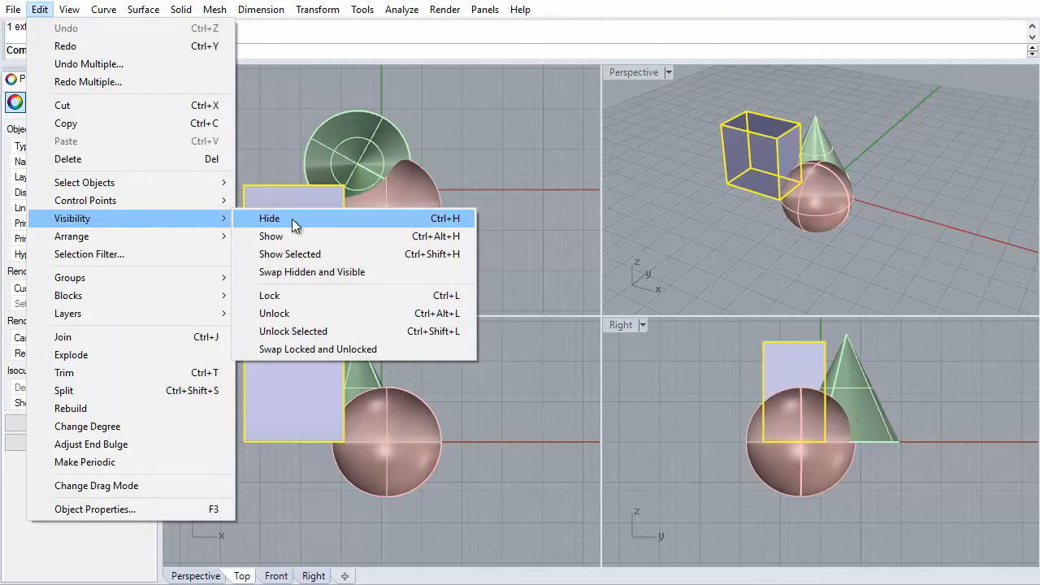
left_click(269, 218)
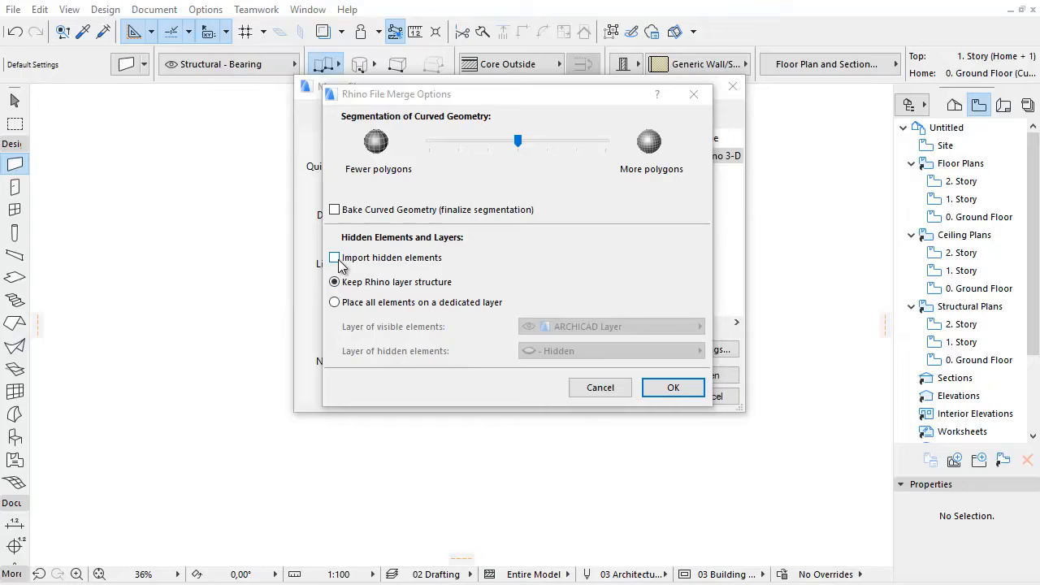
- Import hidden elements and place all merged elements on a dedicated ARCHICAD layer
left_click(335, 257)
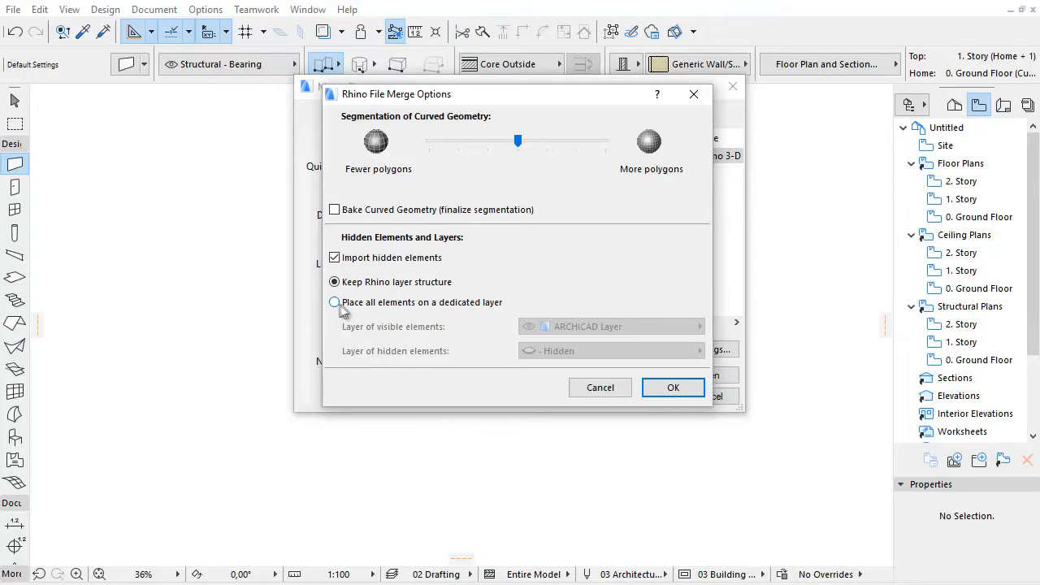
left_click(334, 300)
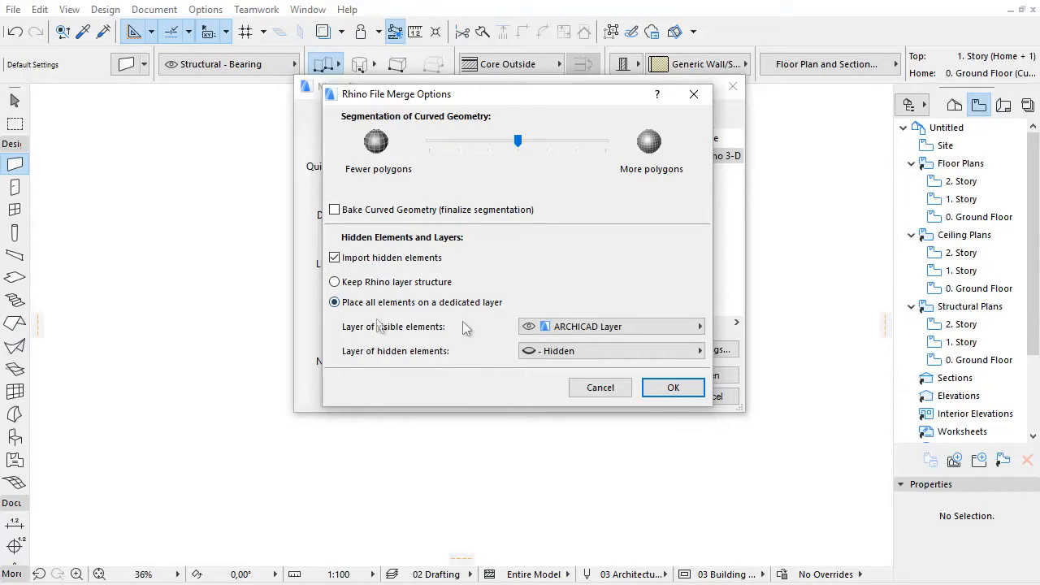
left_click(696, 351)
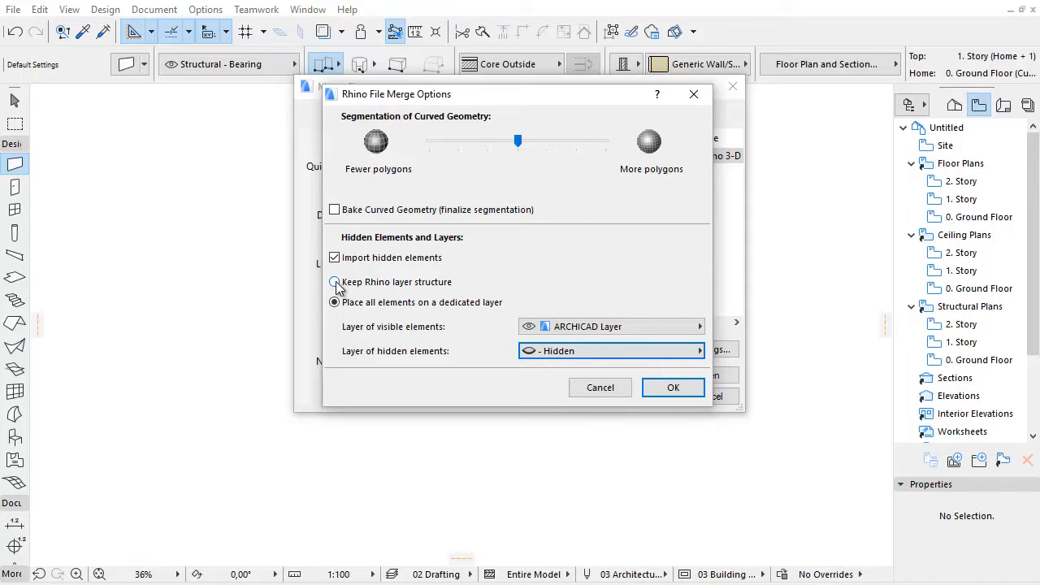
- Keep the Rhino layer structure for the merge while still importing hidden elements
left_click(335, 283)
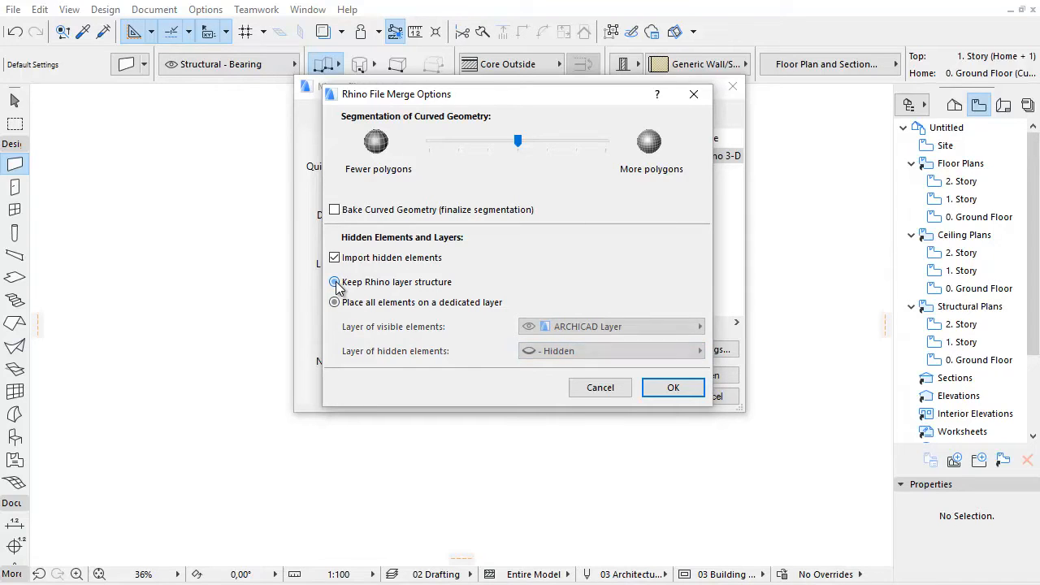
left_click(335, 282)
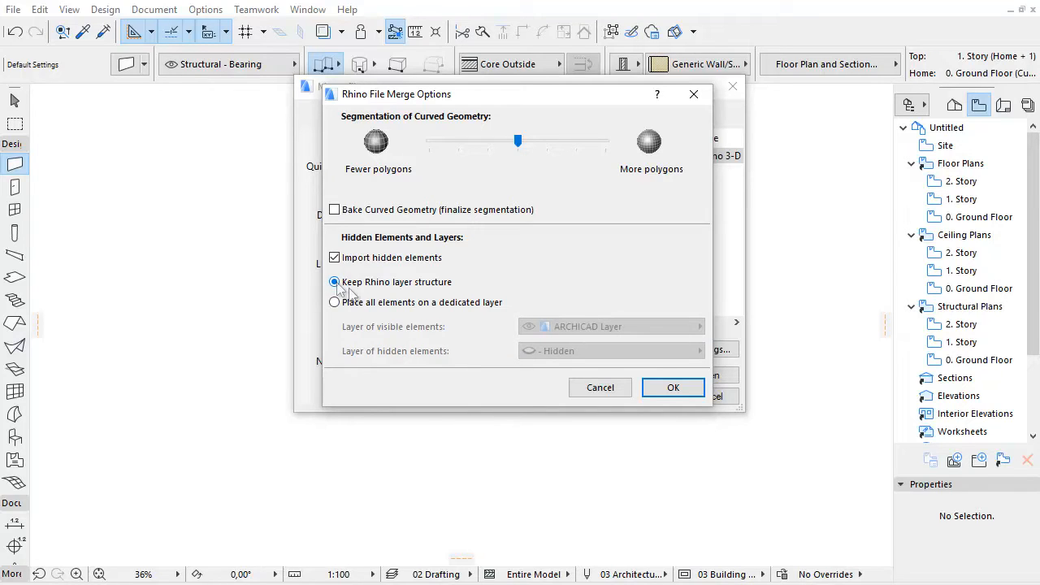
mouse_move(461, 282)
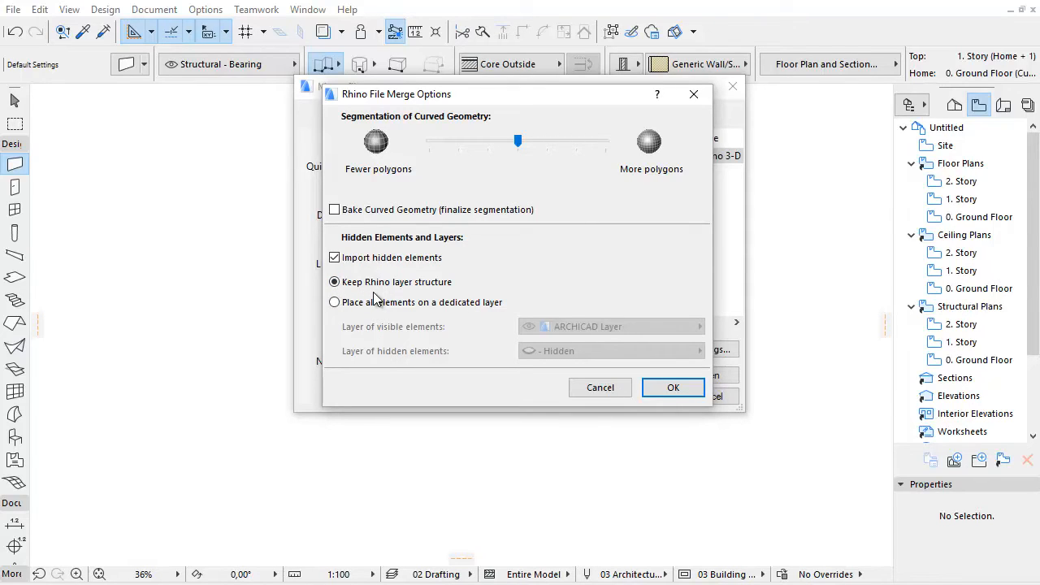
left_click(672, 386)
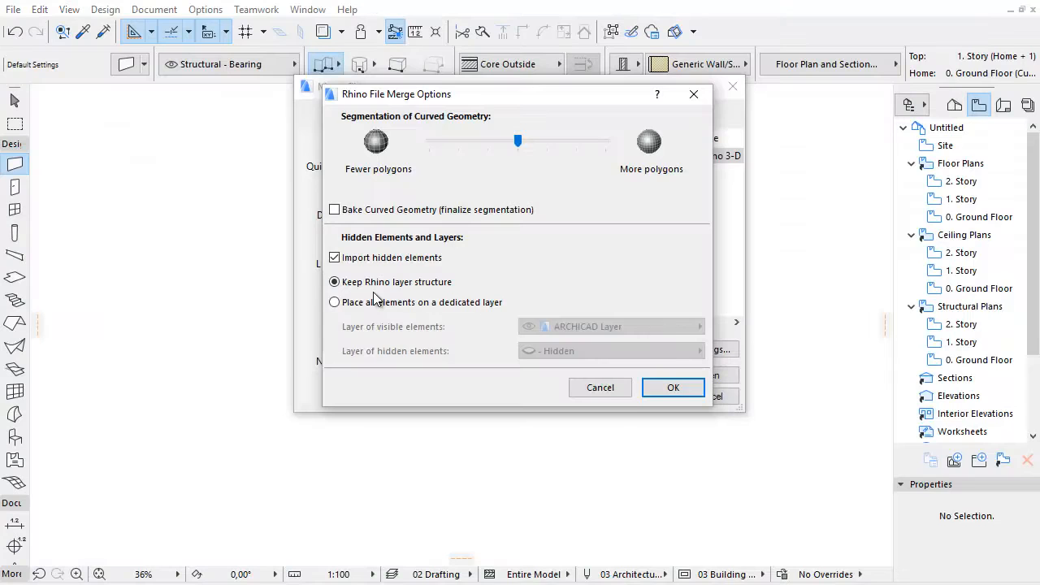
- Choose a dedicated layer again, review the visible-elements layer list, then cancel the merge
left_click(334, 302)
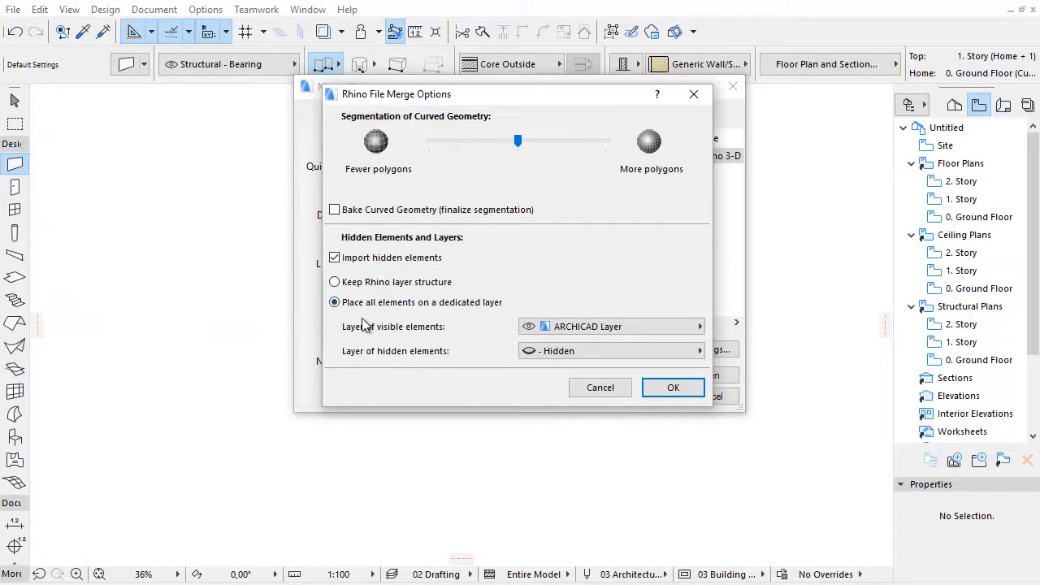
mouse_move(393, 335)
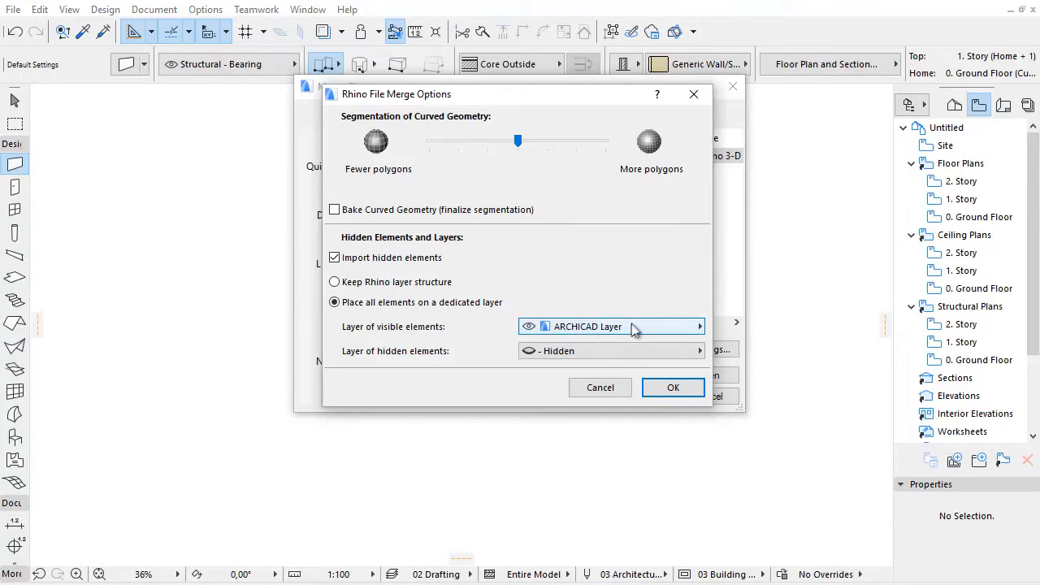
left_click(699, 325)
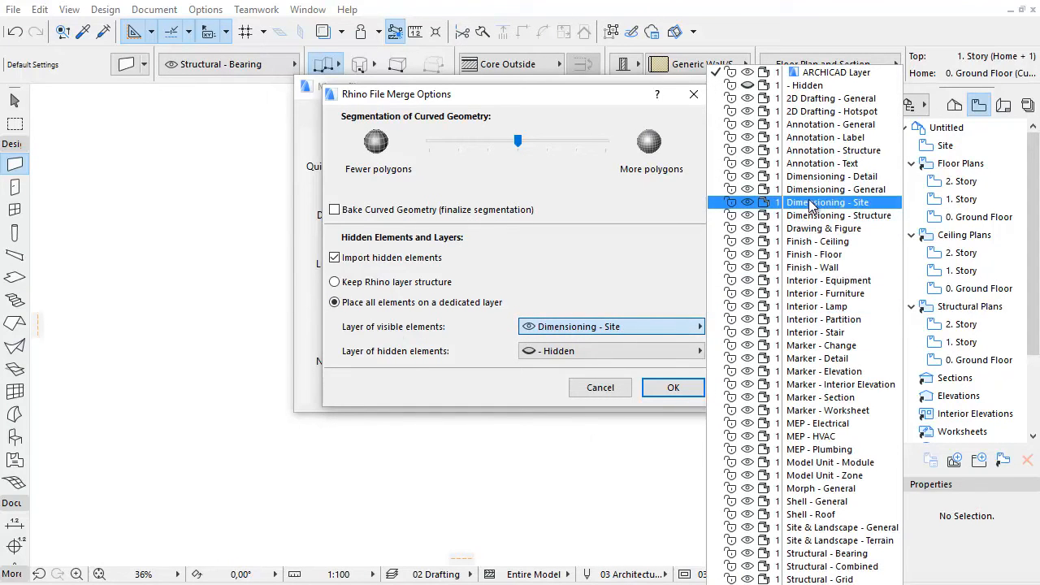
left_click(838, 72)
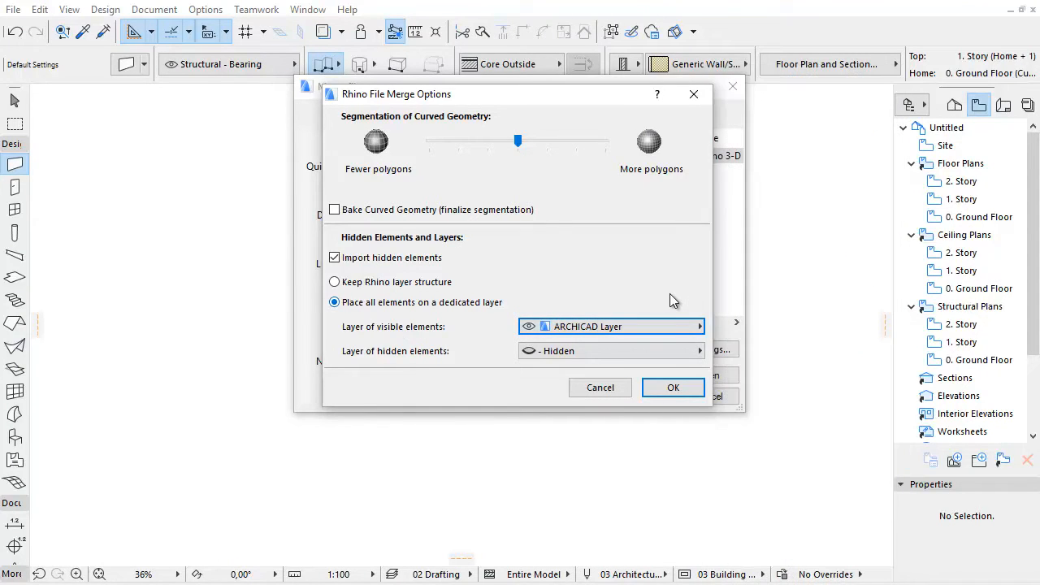
left_click(13, 10)
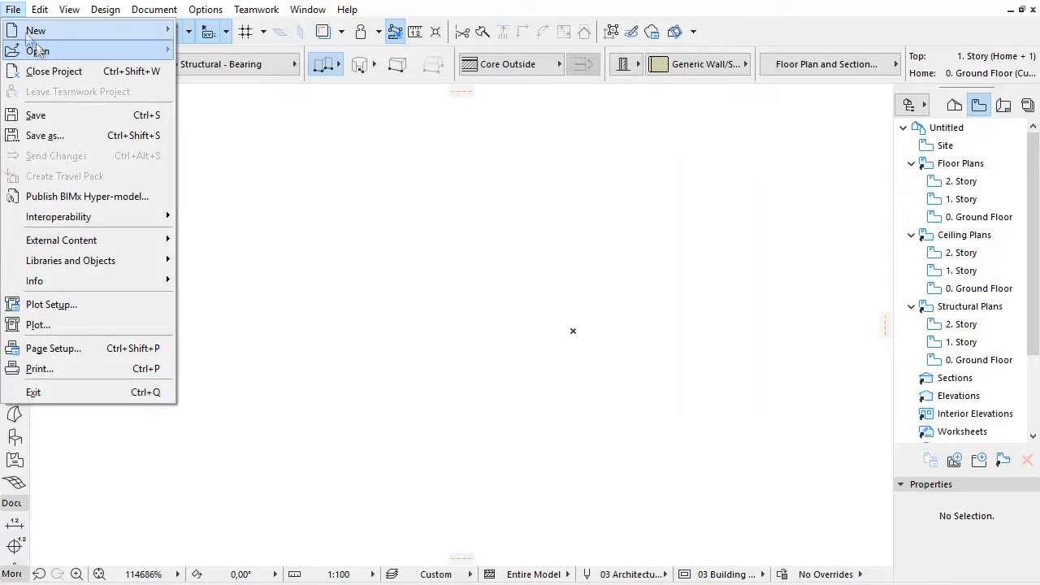
- Open Rhino_import_04.3dm and confirm its Rhino open options
left_click(39, 50)
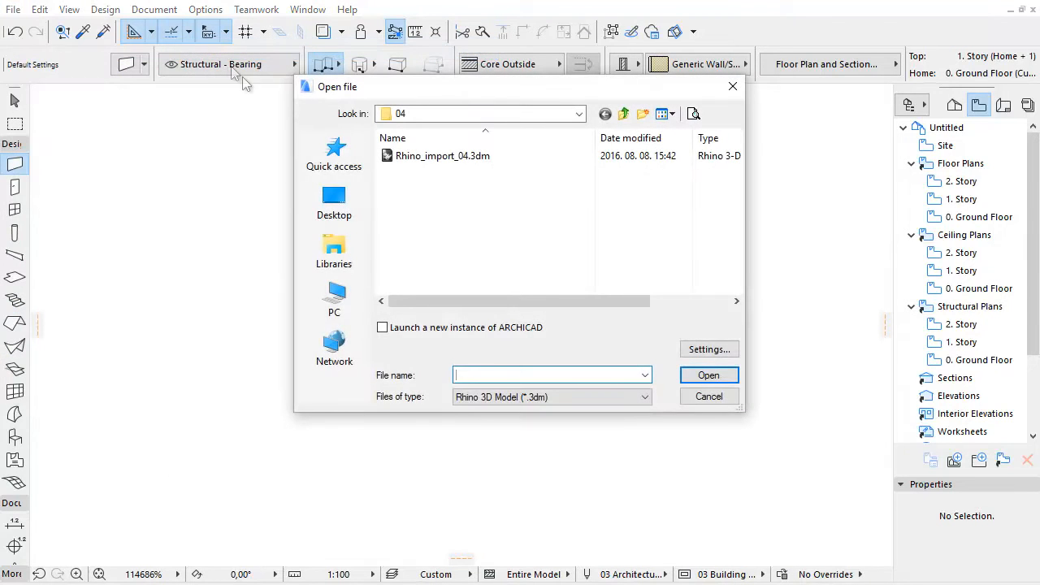
left_click(442, 156)
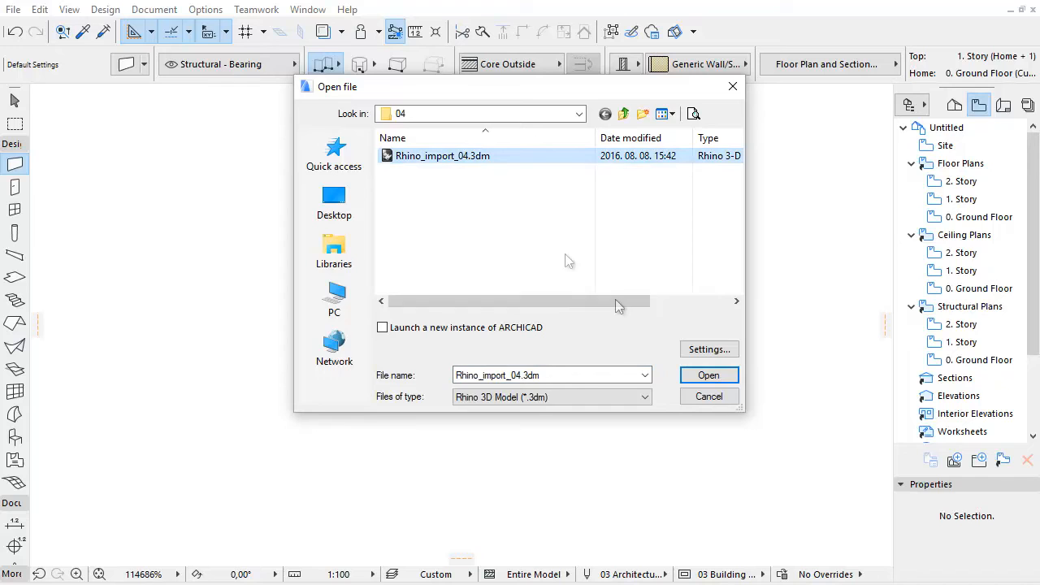
left_click(709, 374)
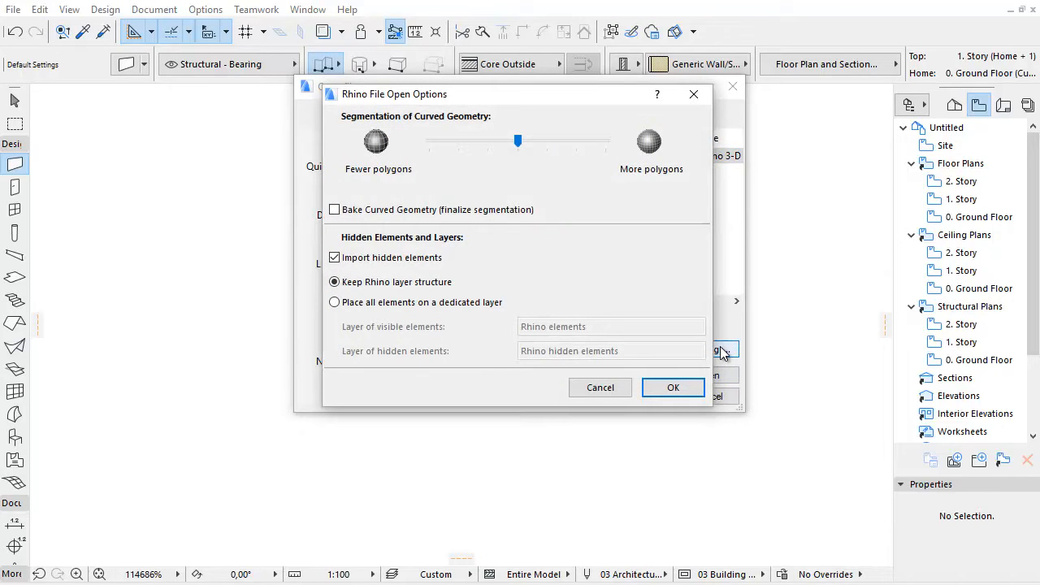
left_click(335, 302)
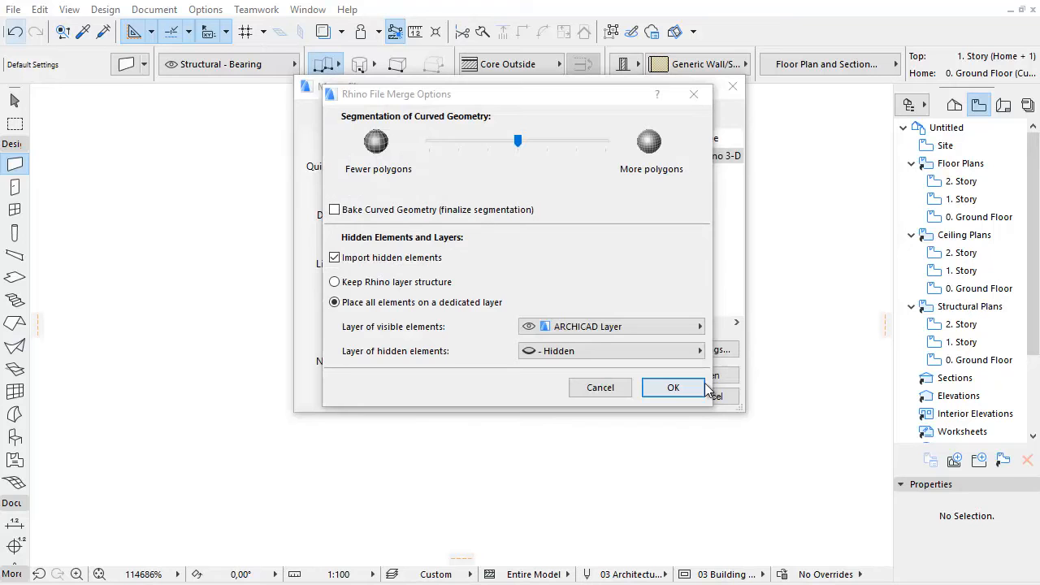
- Put visible elements on ARCHICAD Layer and hidden ones on the Hidden layer, then return to Rhino
left_click(697, 325)
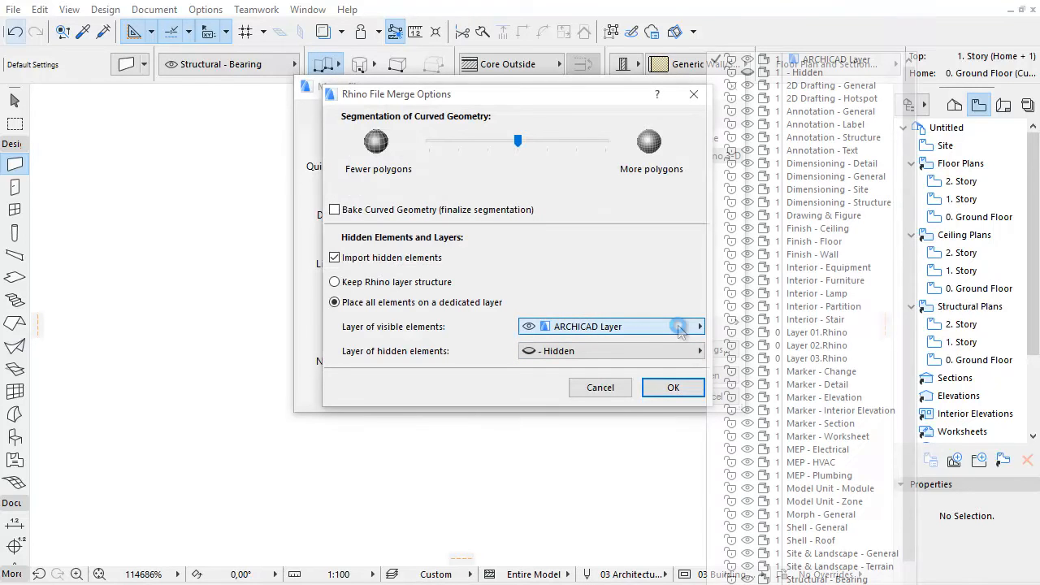
left_click(825, 188)
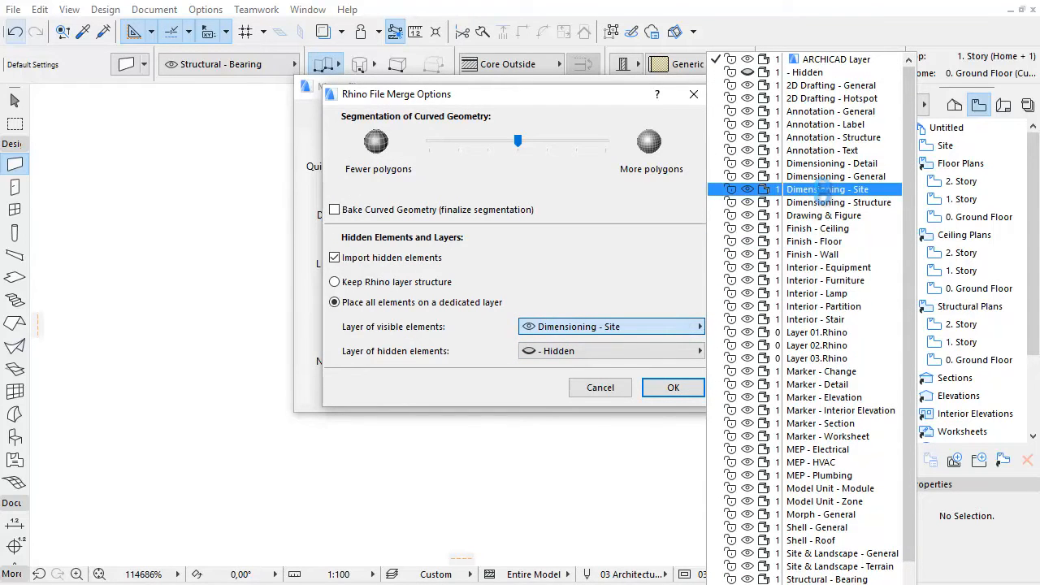
left_click(837, 58)
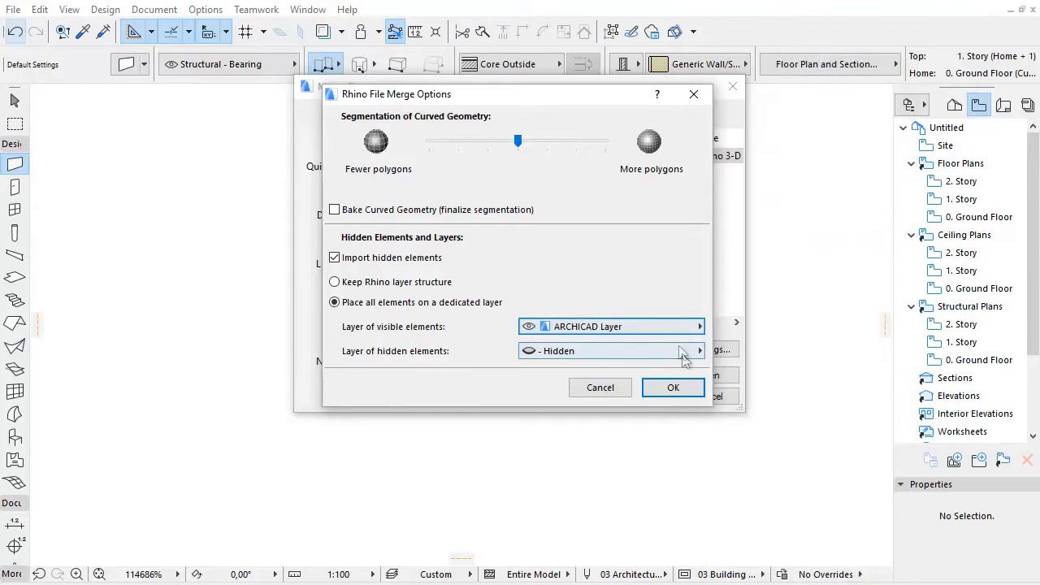
left_click(699, 350)
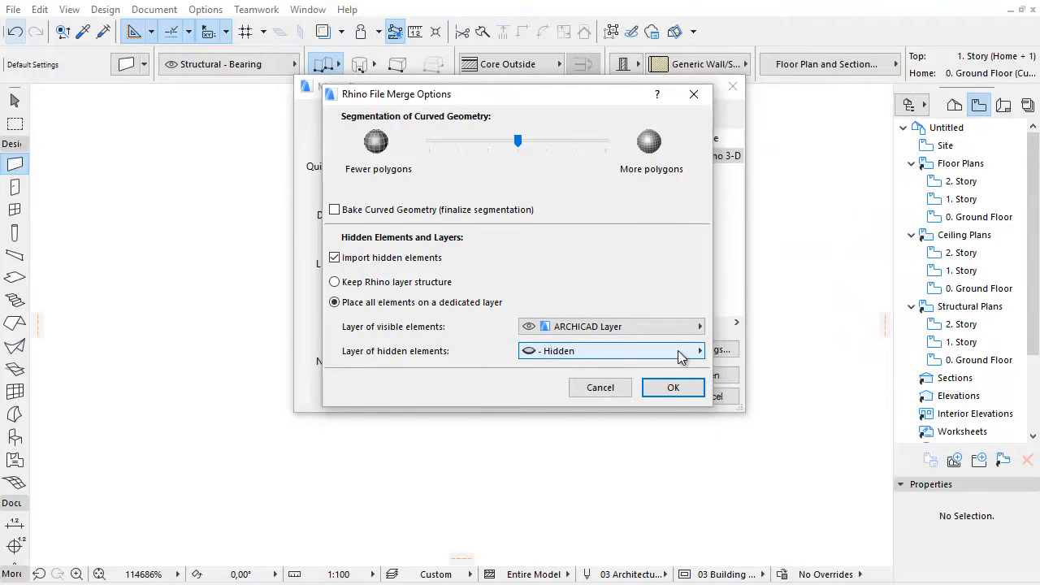
left_click(672, 387)
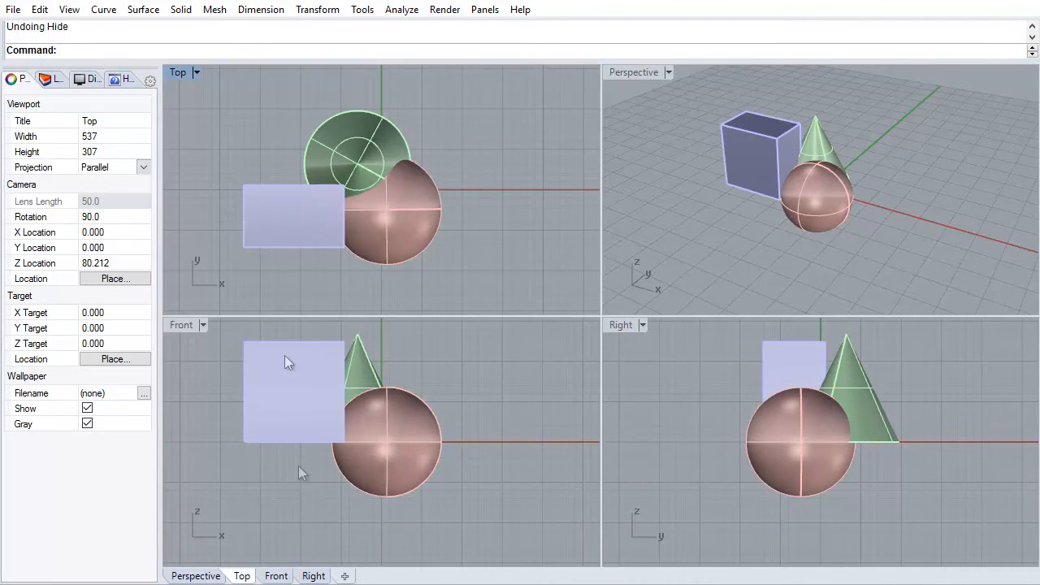
- Hide the box in Rhino so only the sphere and cone remain, then return to ARCHICAD
left_click(293, 218)
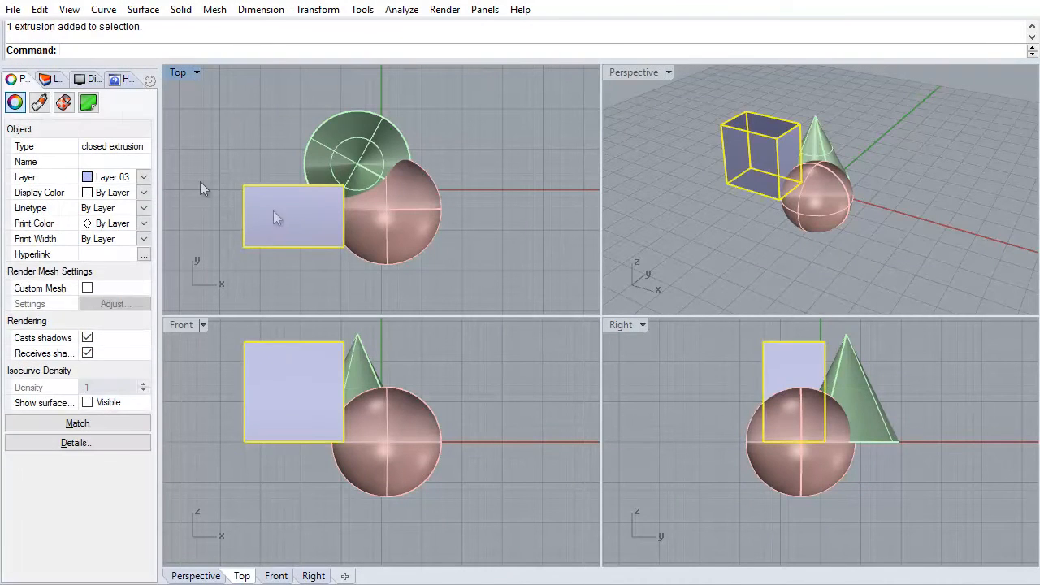
left_click(39, 9)
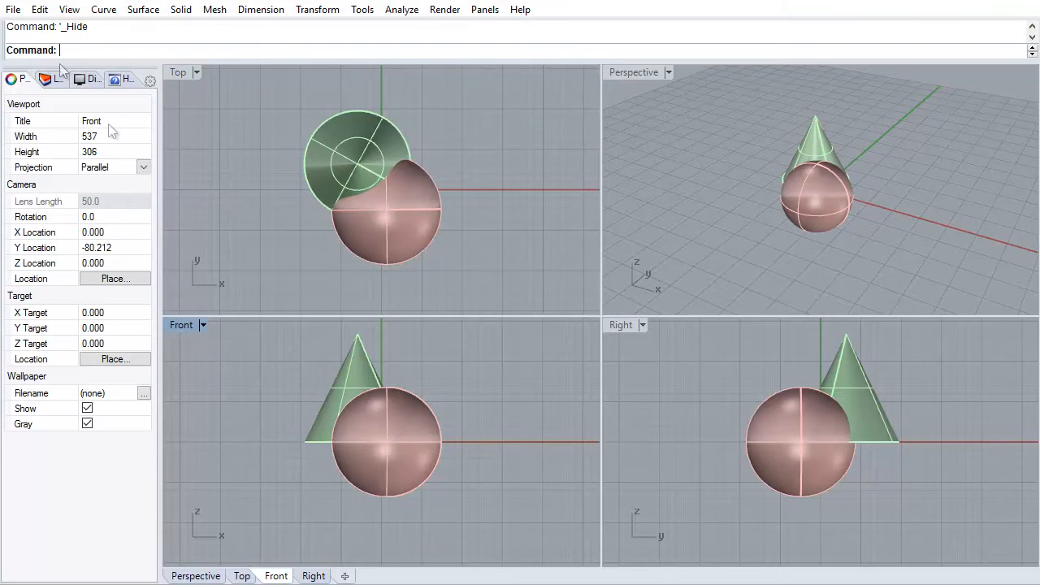
left_click(13, 10)
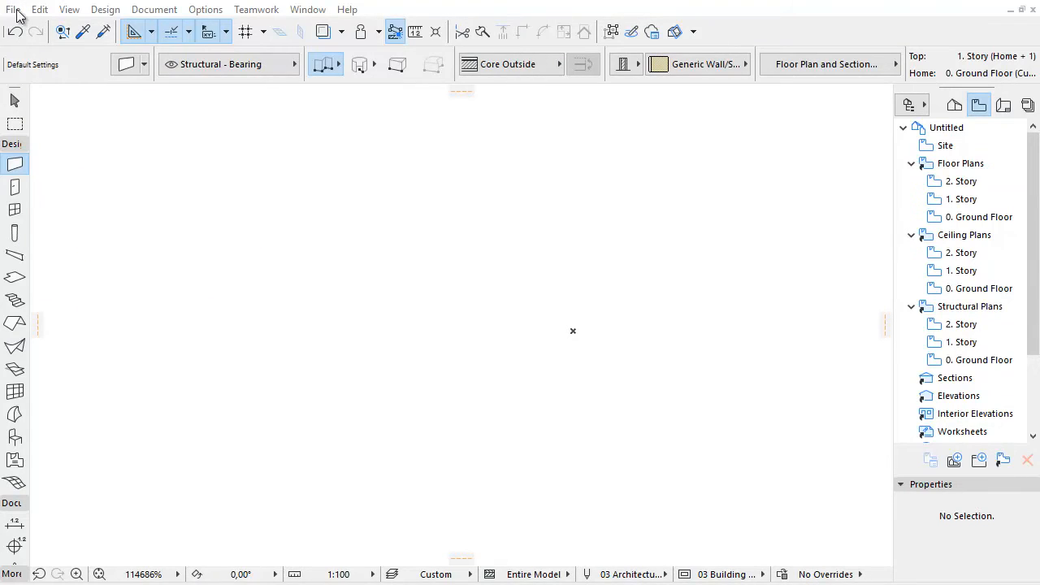
- Start opening Rhino_import_04.3dm and bring up its Rhino import settings
left_click(13, 9)
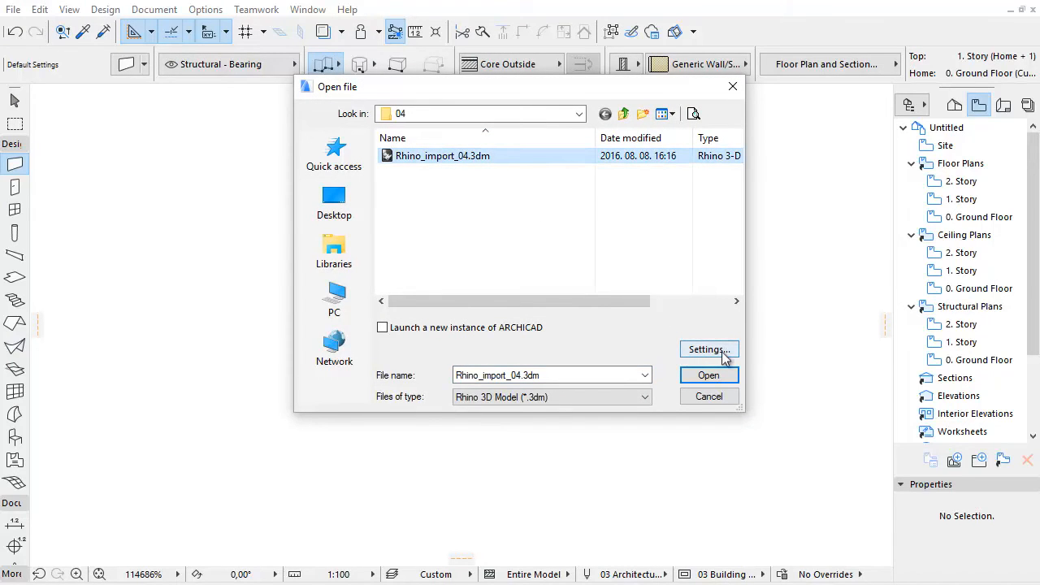
left_click(705, 347)
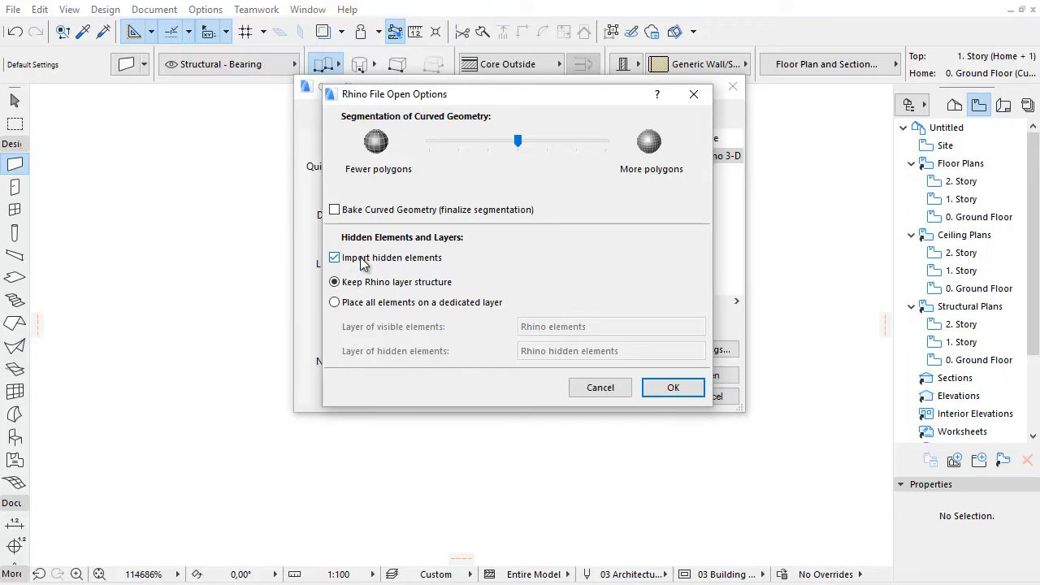
mouse_move(366, 287)
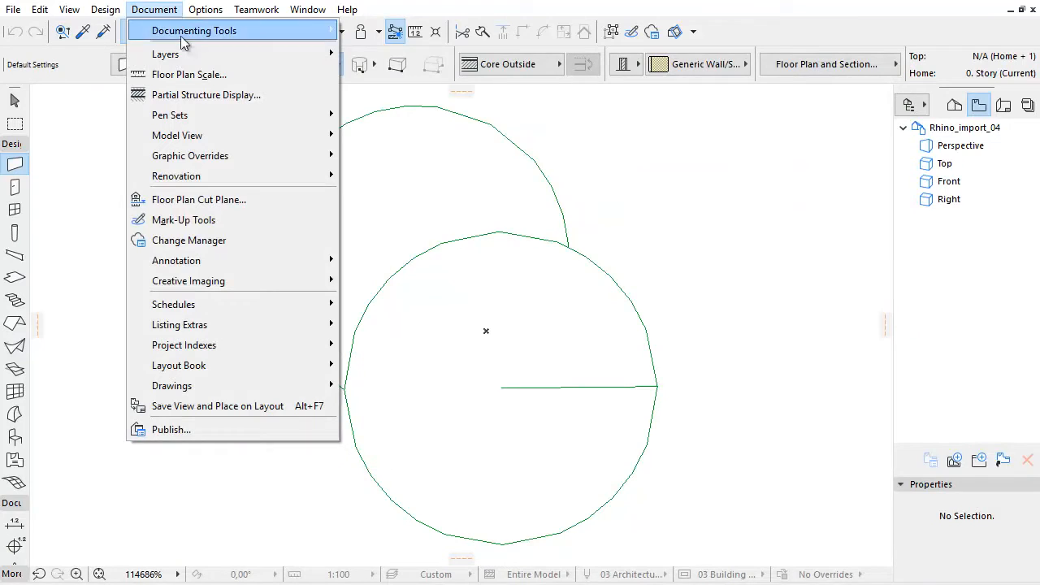
mouse_move(166, 54)
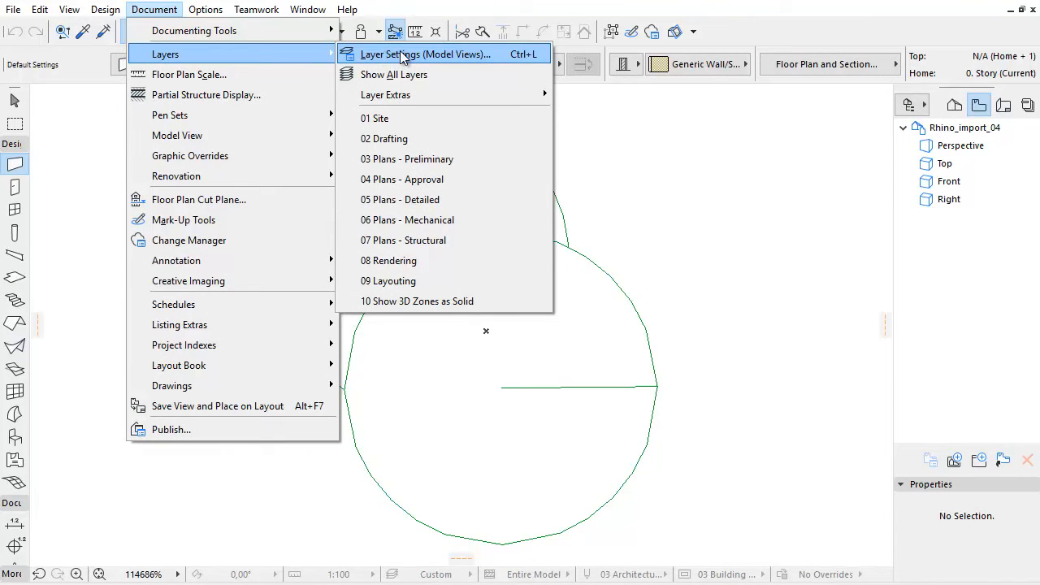
- Review the imported Rhino layers 01–03 in Layer Settings, noting Layer 03 is hidden
left_click(423, 54)
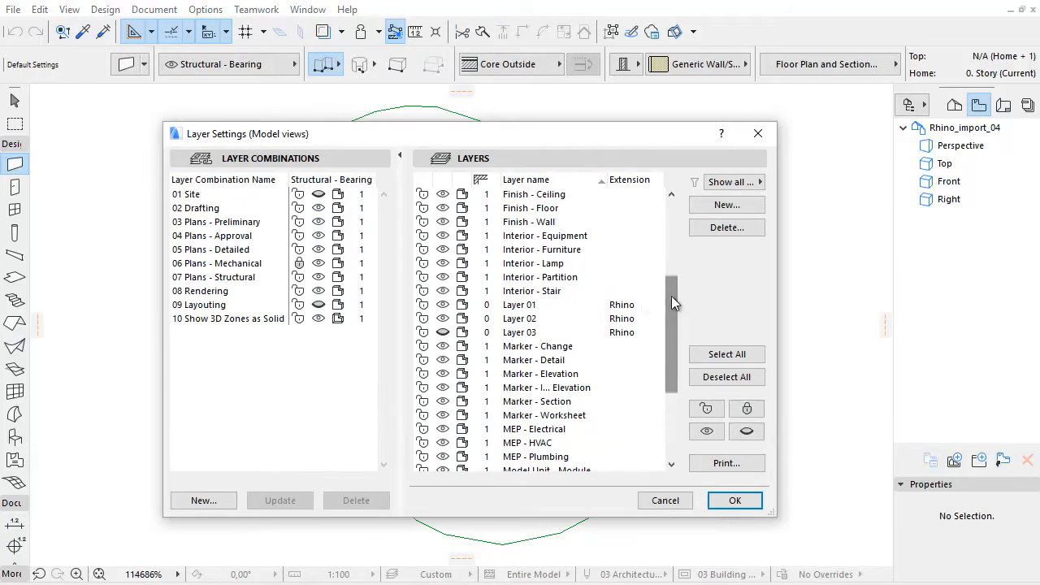
left_click(520, 304)
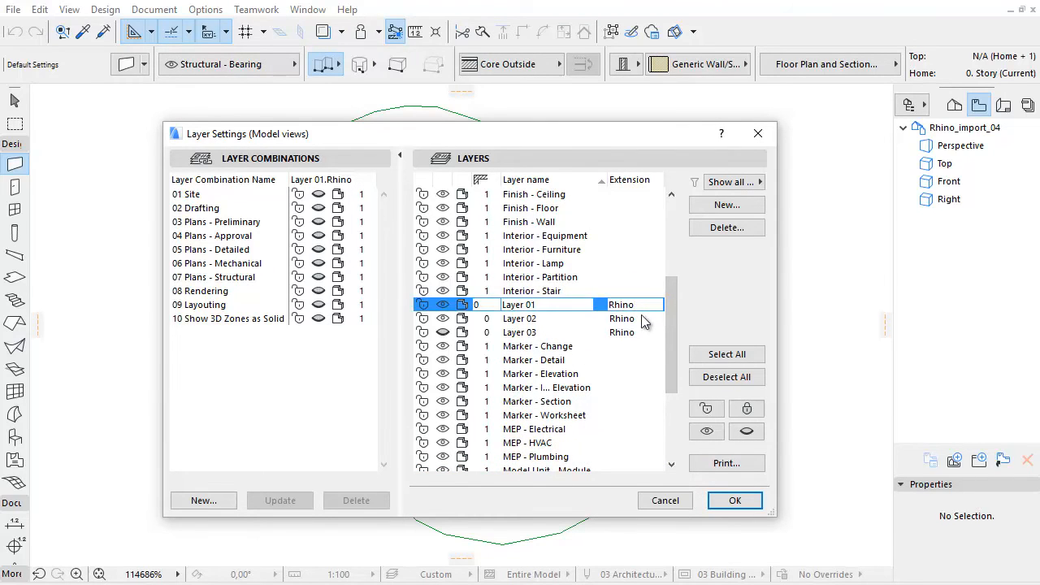
left_click(520, 317)
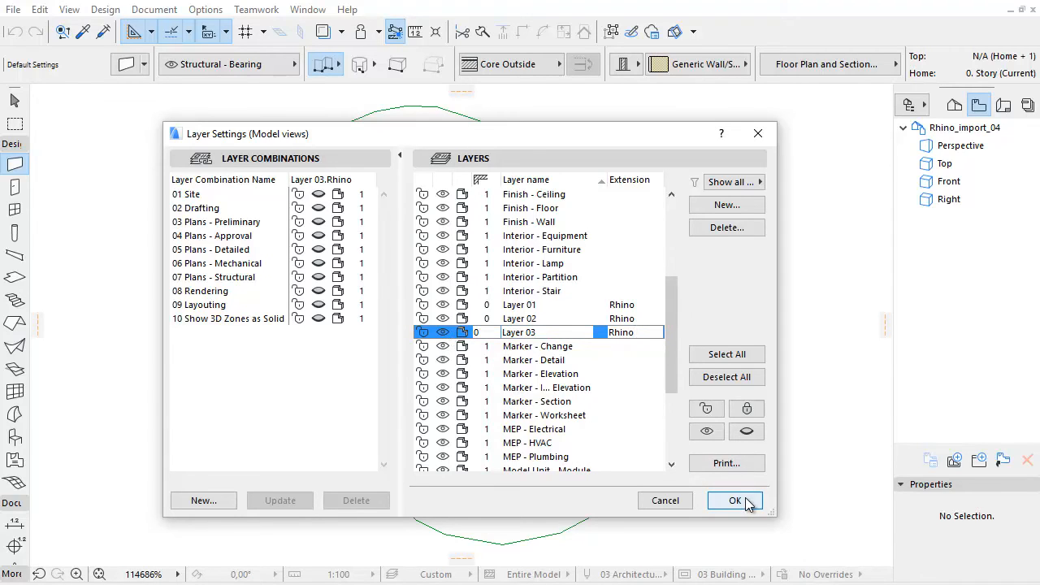
left_click(735, 501)
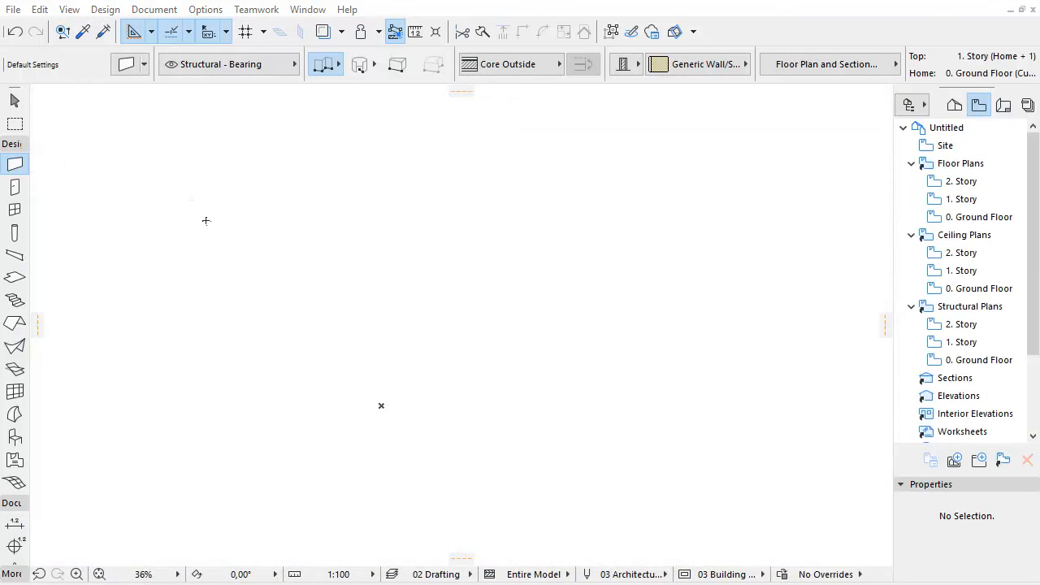
- Start merging Rhino_import_04.3dm via File > Interoperability > Merge and reach its merge settings
left_click(13, 10)
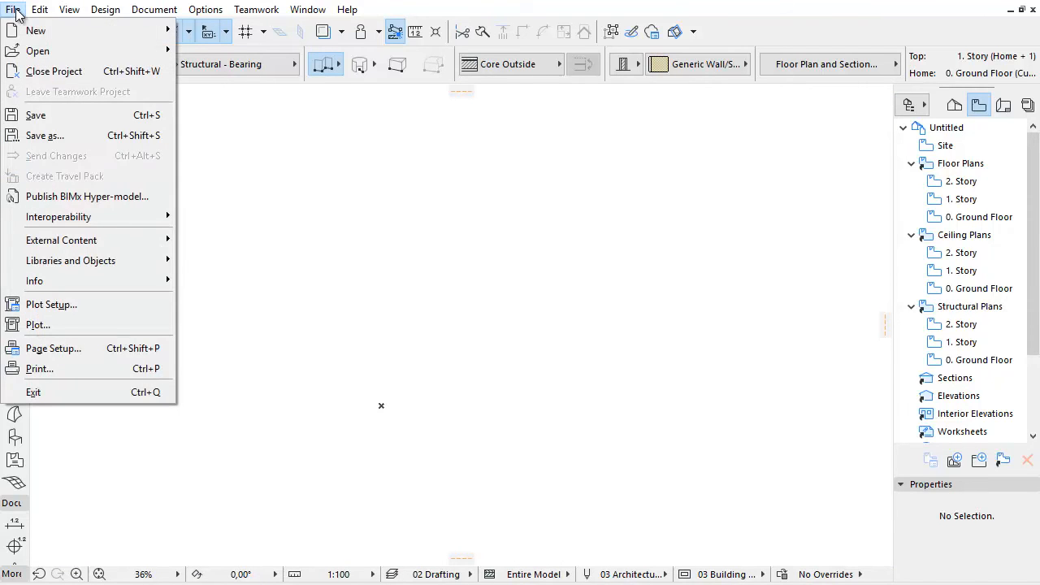
left_click(59, 216)
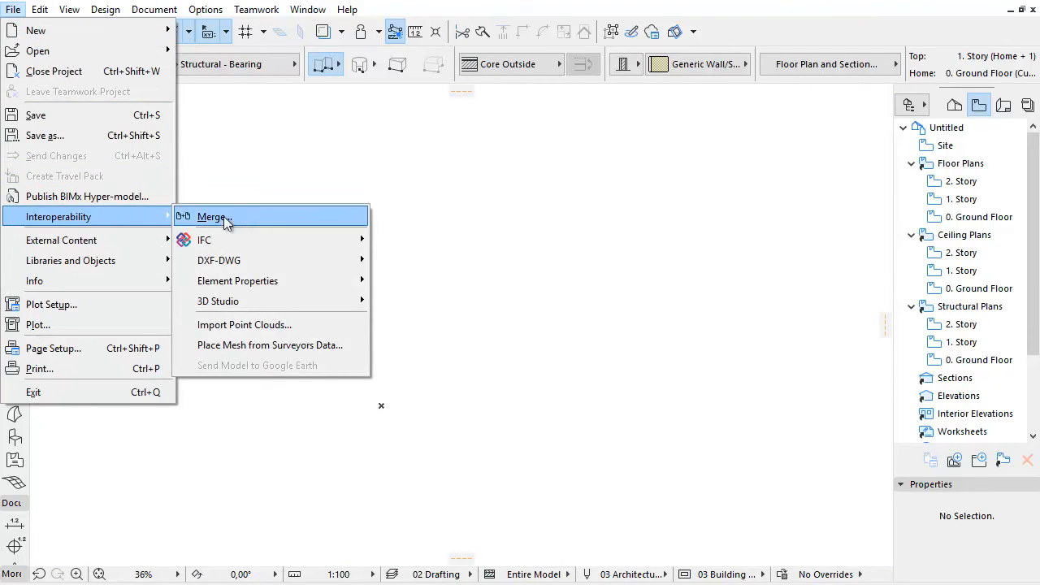
left_click(211, 216)
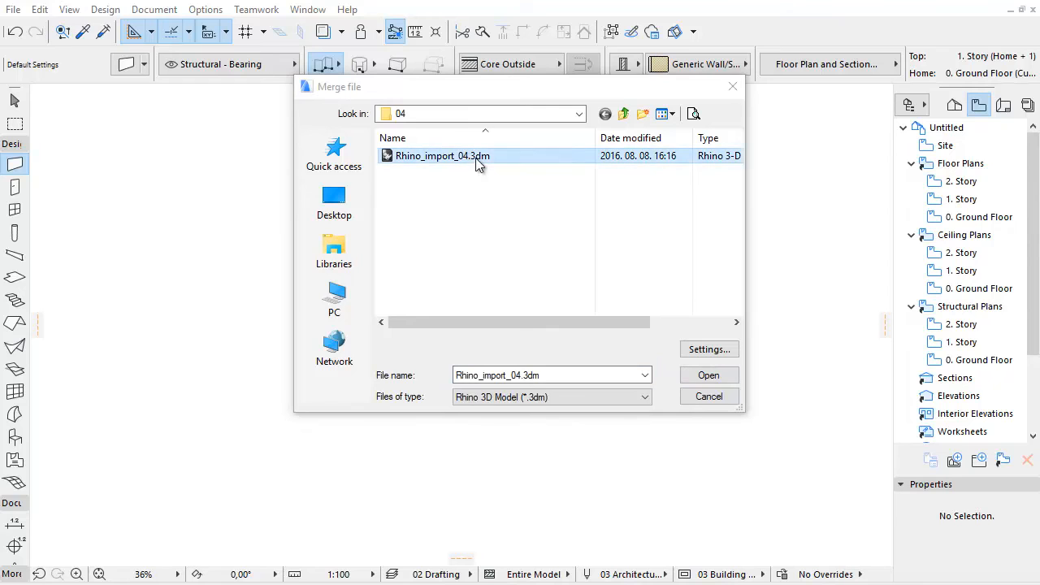
mouse_move(709, 349)
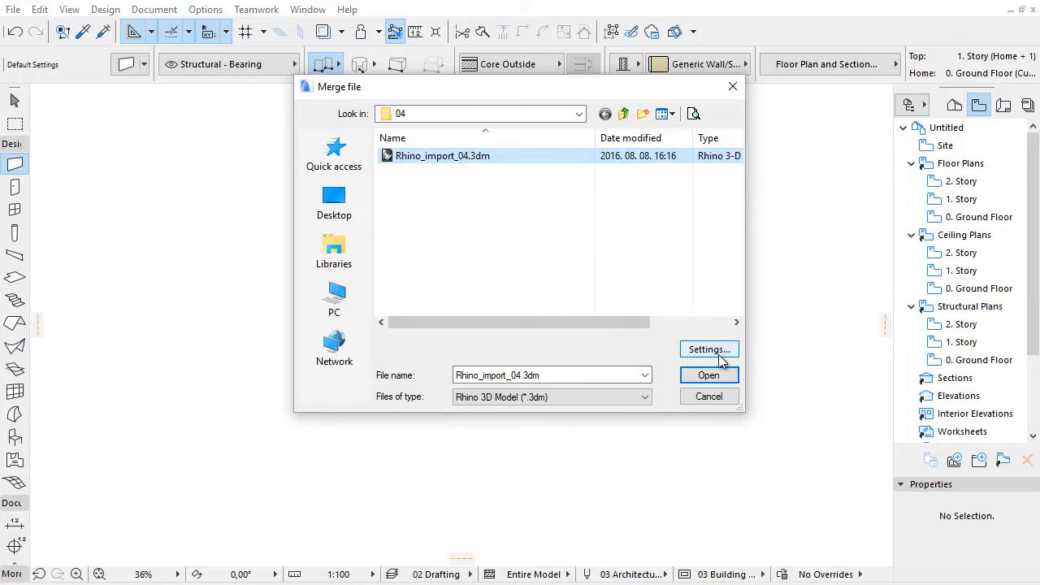
left_click(708, 349)
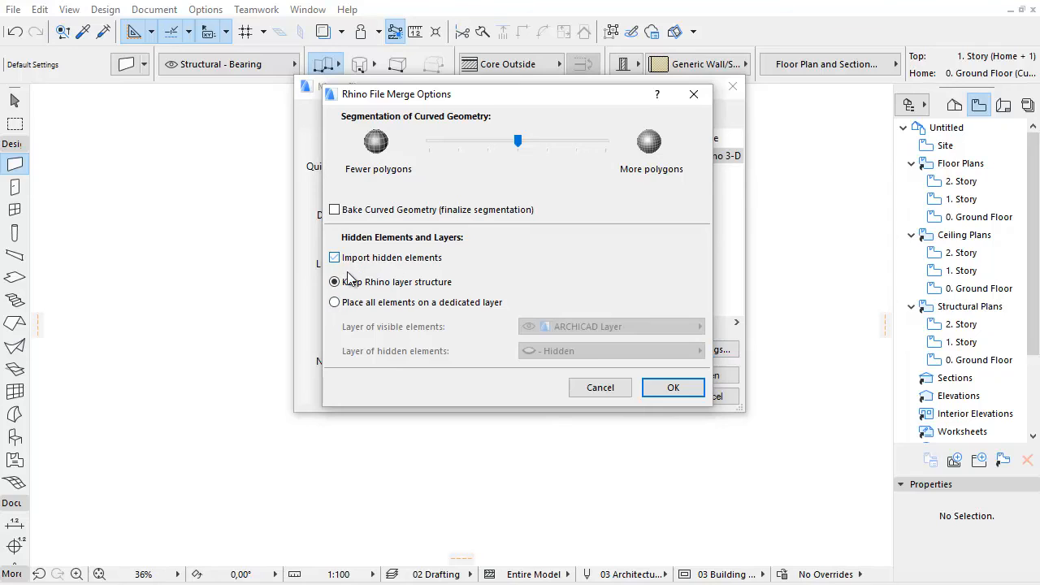
- Exclude hidden elements and place all merged elements on the dedicated Morph - General layer
left_click(335, 256)
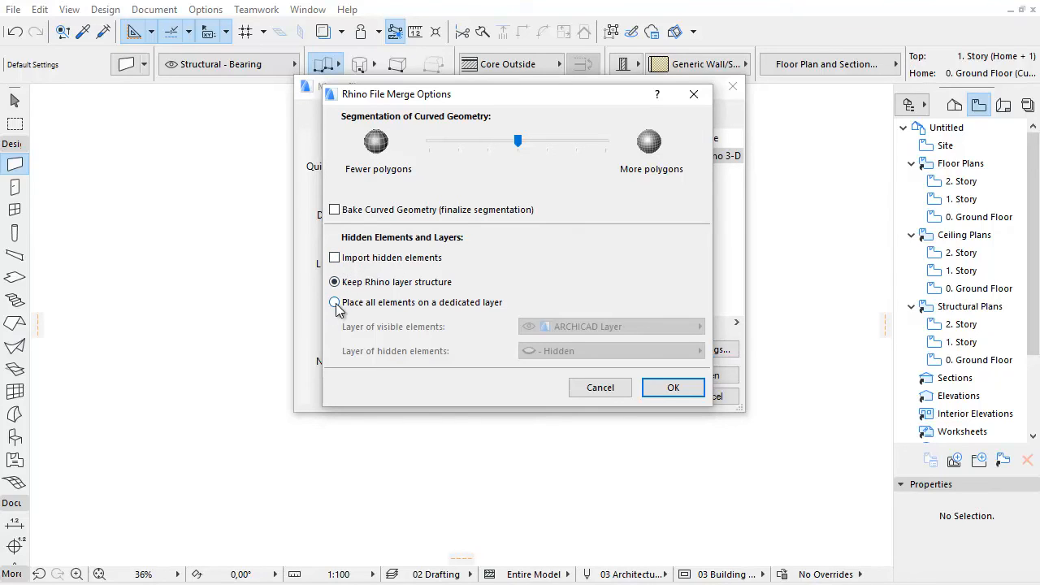
left_click(334, 303)
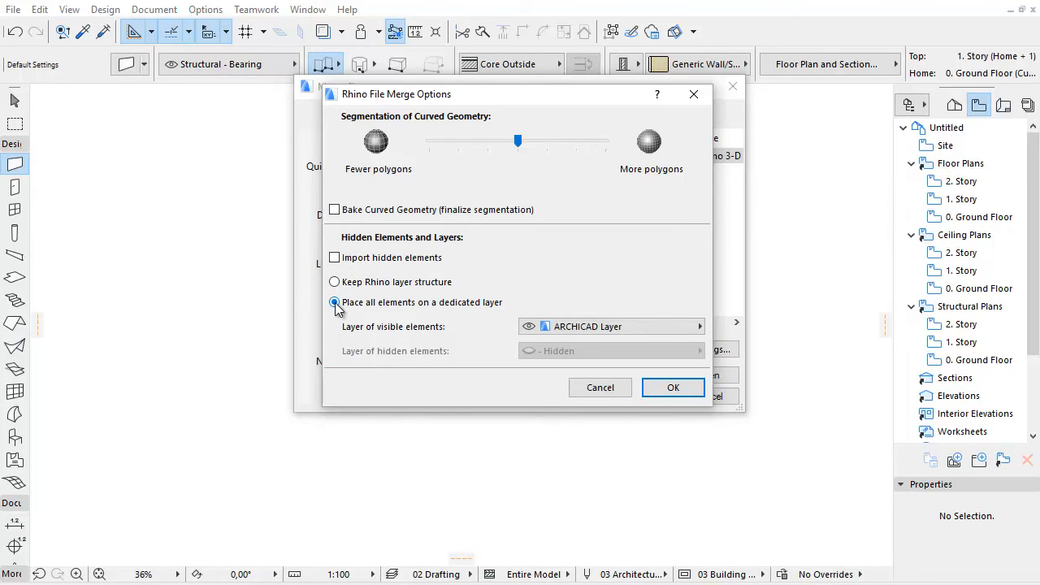
mouse_move(403, 315)
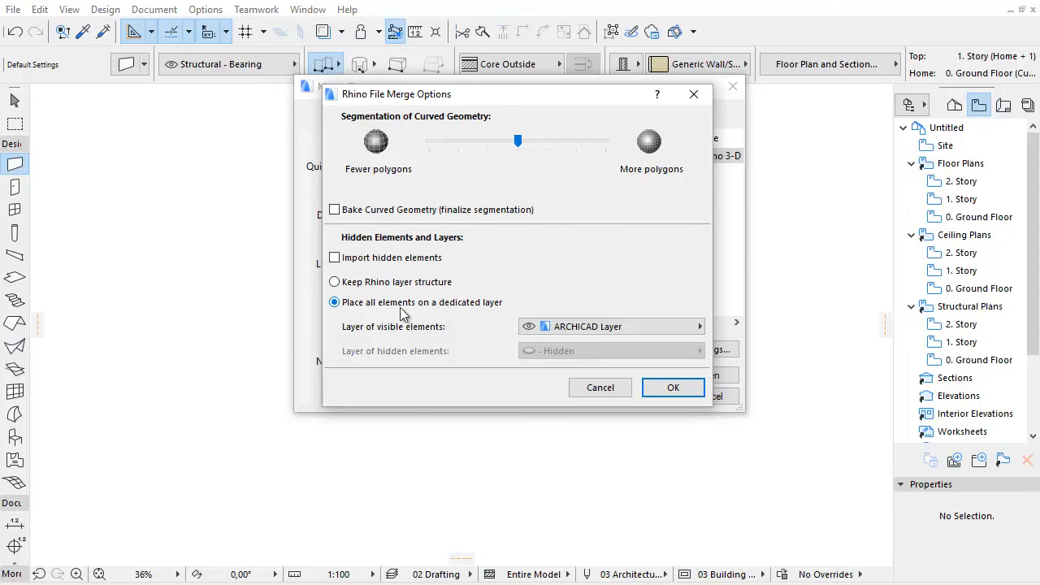
left_click(695, 324)
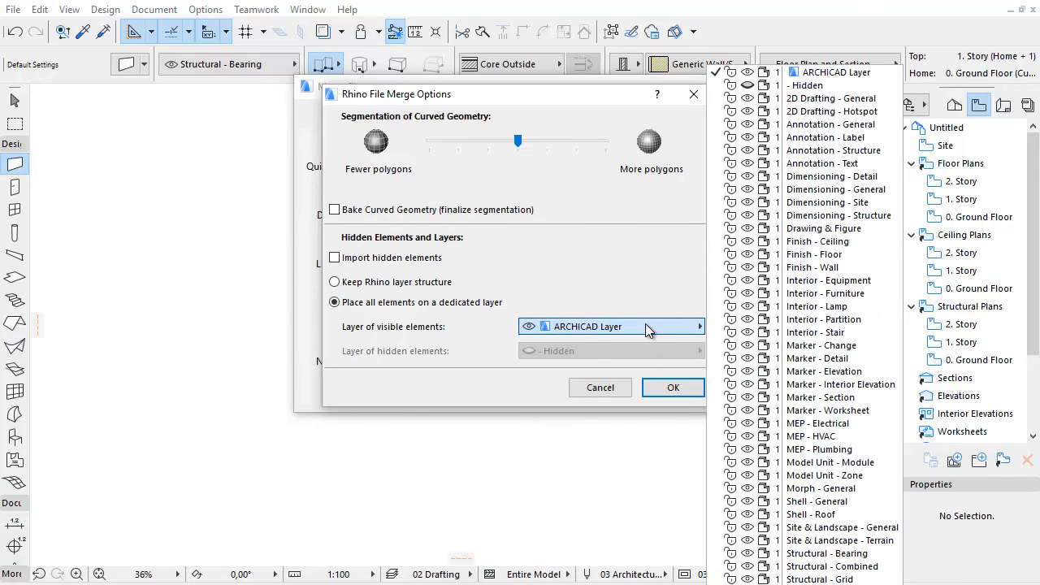
left_click(822, 344)
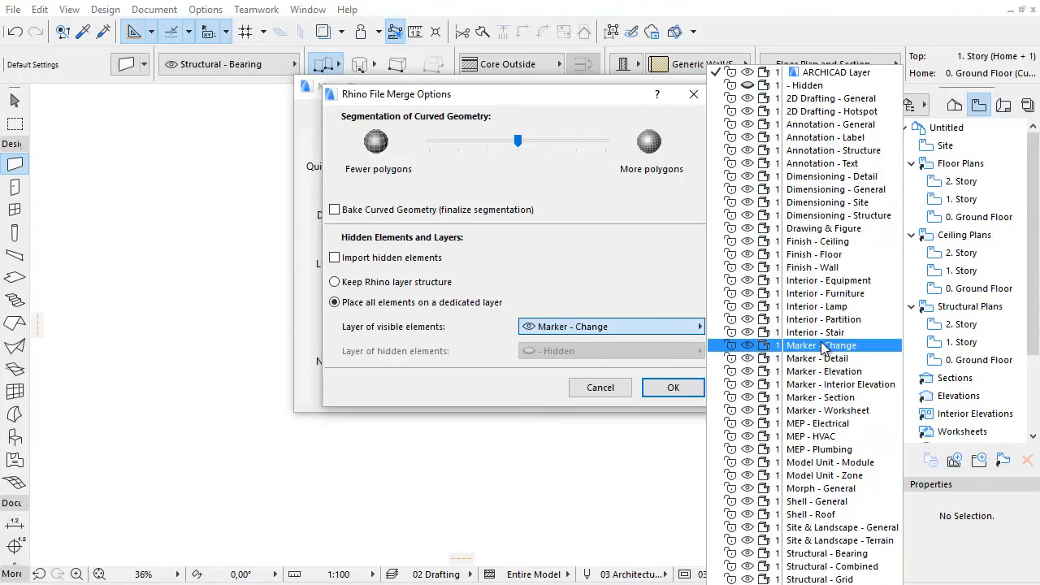
left_click(821, 488)
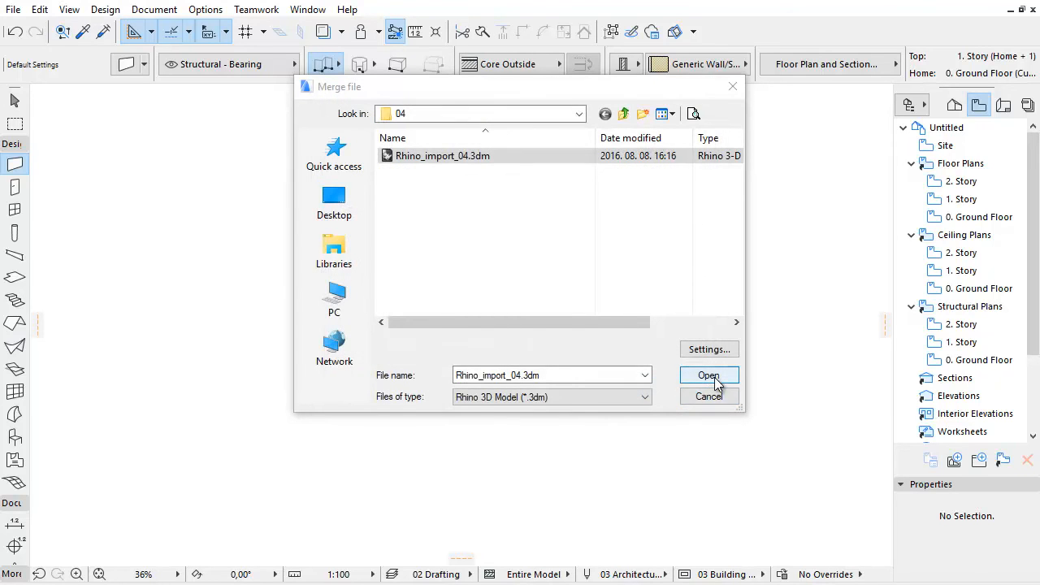
- Merge the Rhino file and place its geometry in the floor plan on Morph - General
left_click(708, 374)
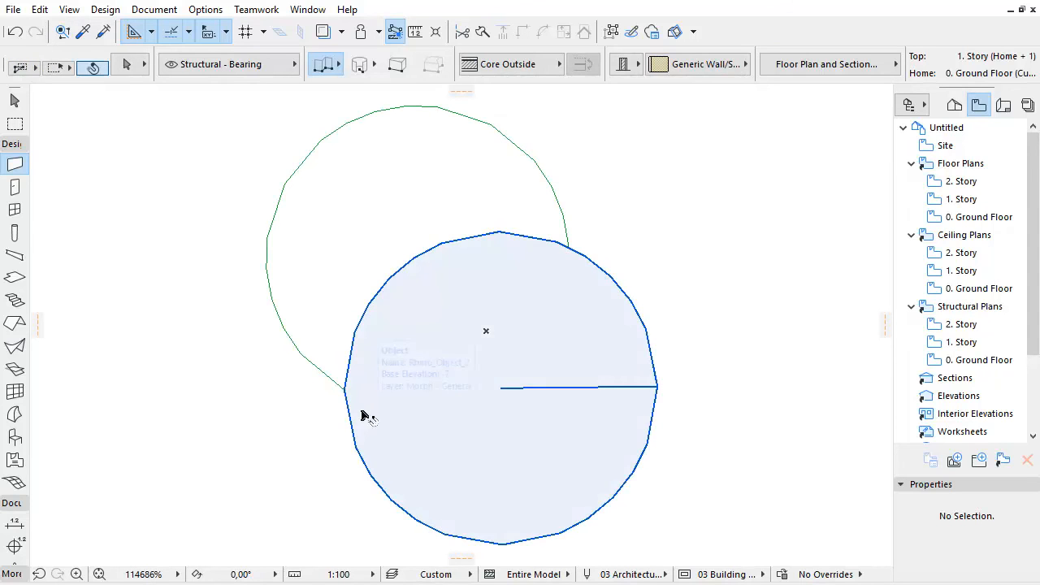
left_click(501, 386)
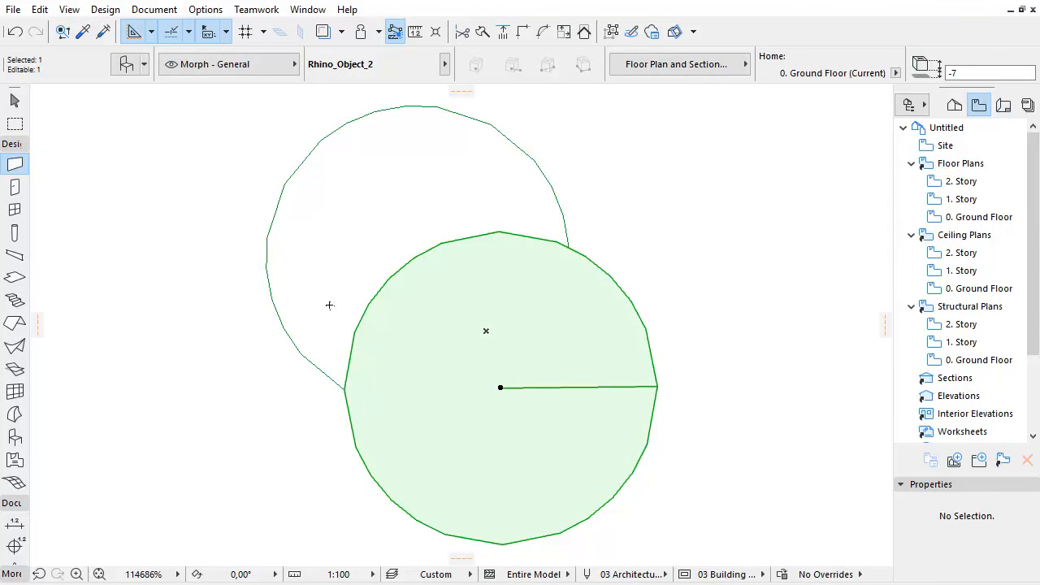